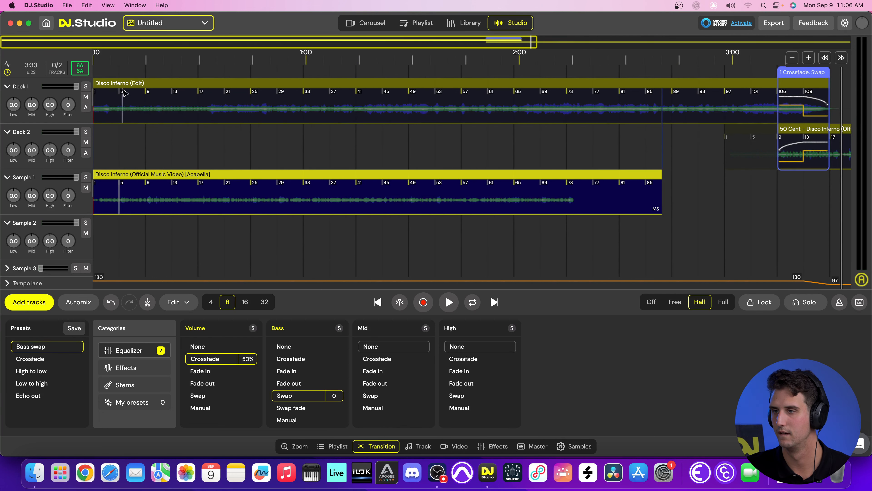
Solo the Sample 1 lane so only the Disco Inferno acapella is heard.
left_click(85, 177)
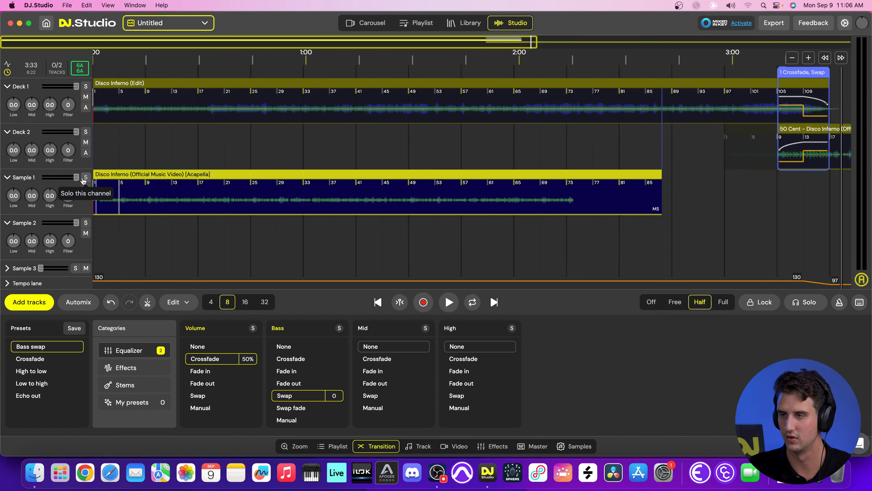
left_click(85, 177)
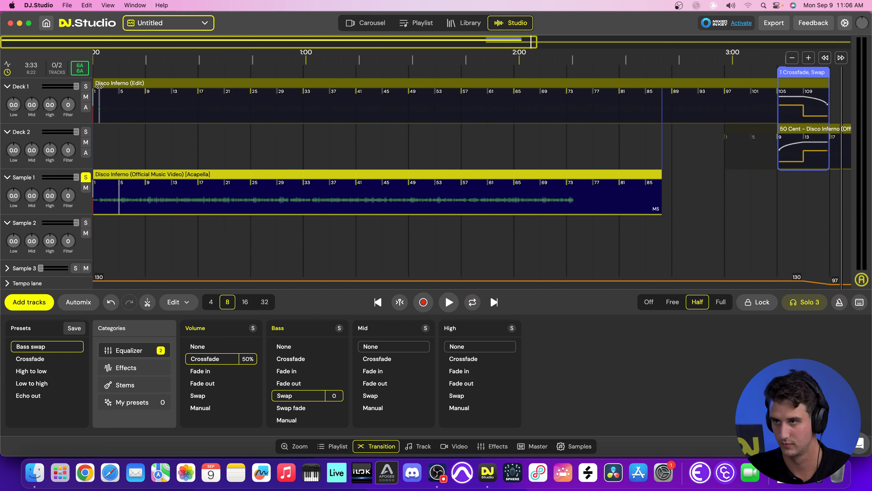
mouse_move(377, 302)
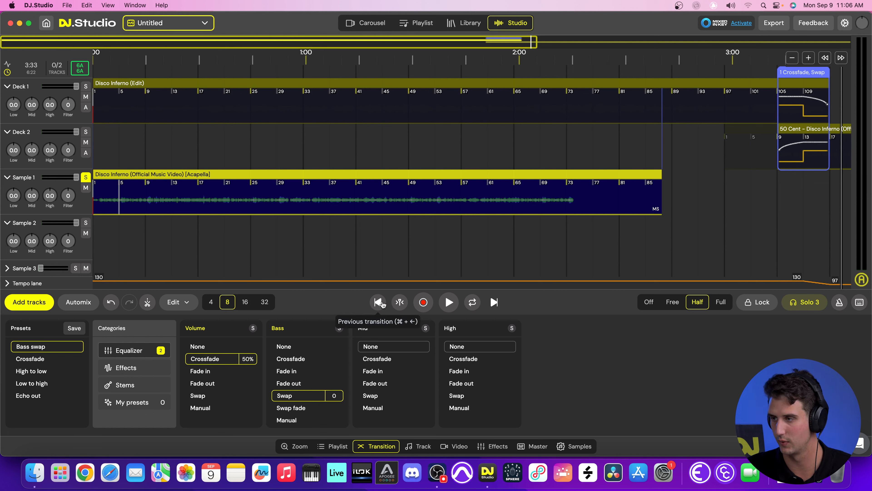
Jump to the mix start, unsolo Sample 1 and move the acapella to about four seconds in.
left_click(448, 302)
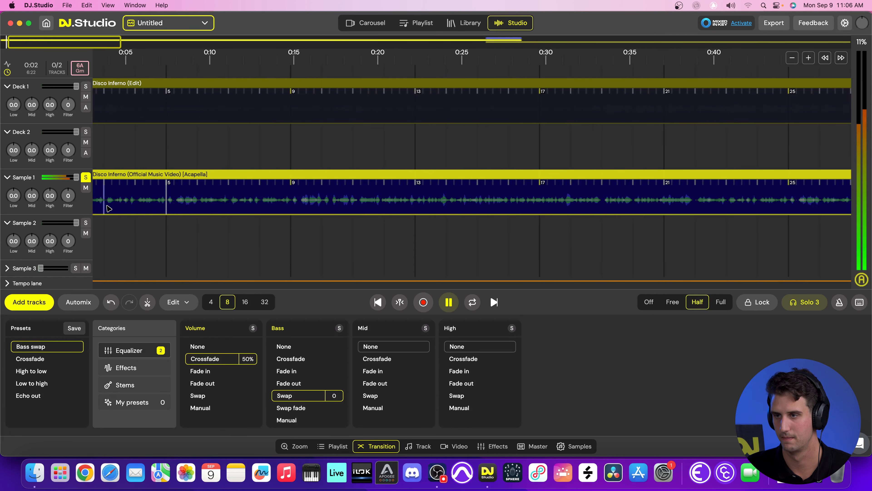
left_click(416, 446)
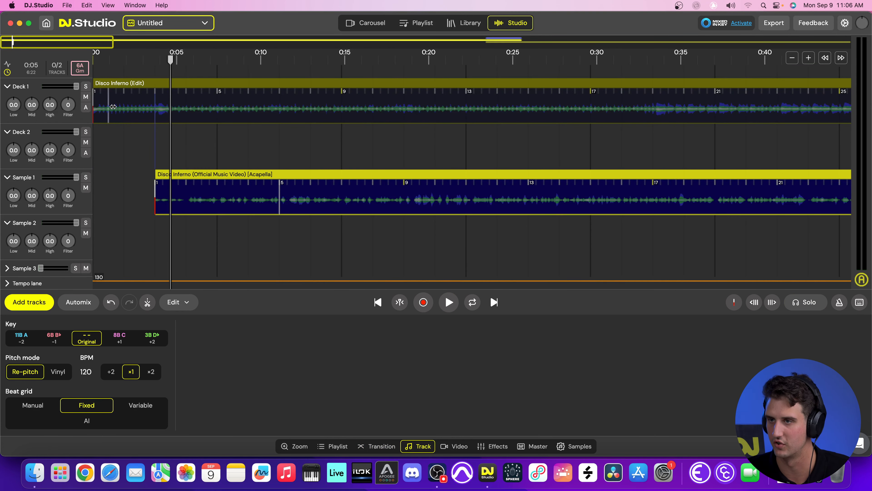
Shift the acapella clip to about two seconds in, aligned just after the Deck 1 edit starts, and play to check.
left_click(448, 302)
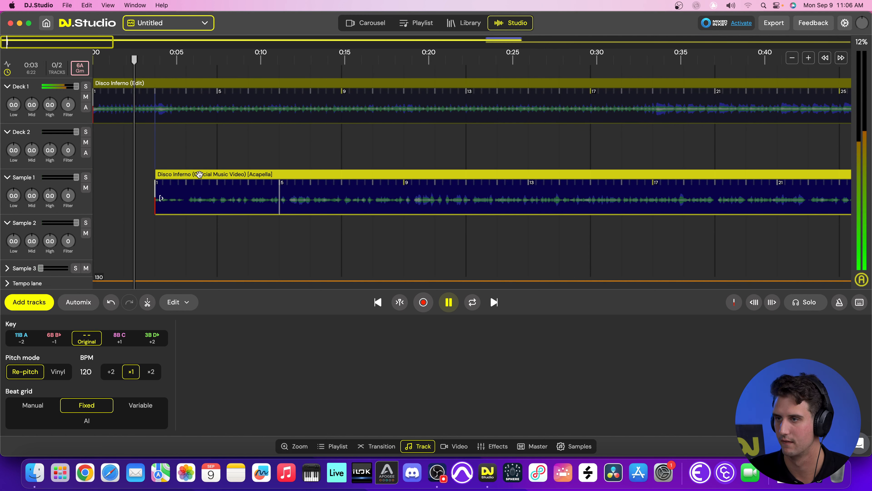
left_click(382, 446)
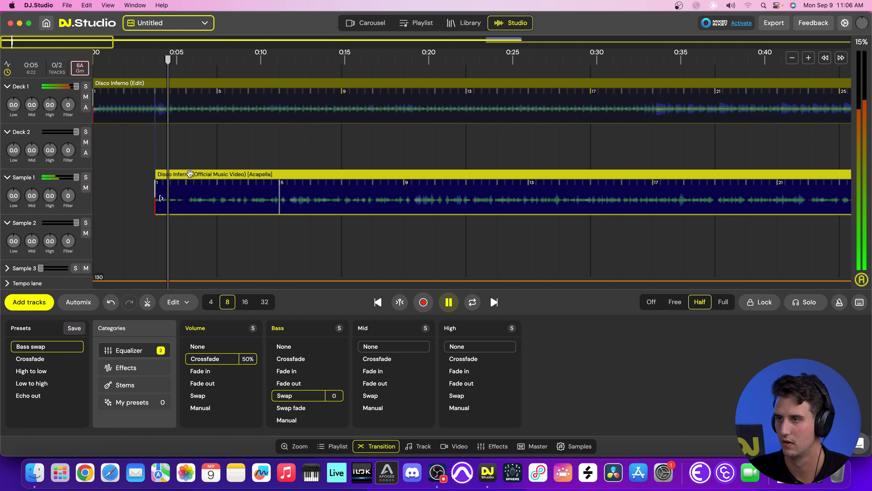
left_click(448, 302)
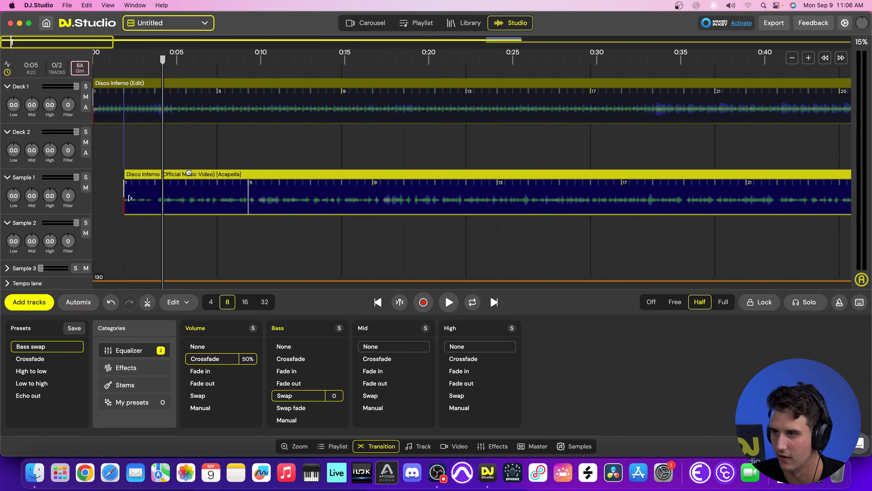
left_click(418, 445)
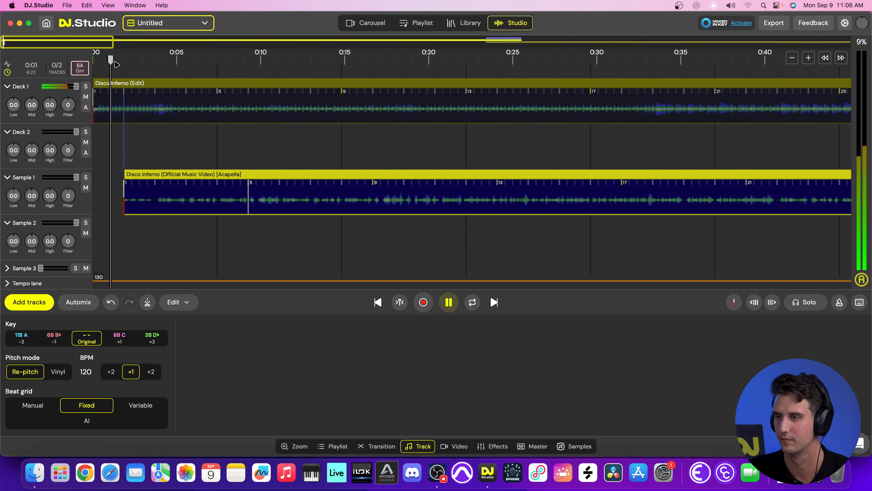
left_click(381, 445)
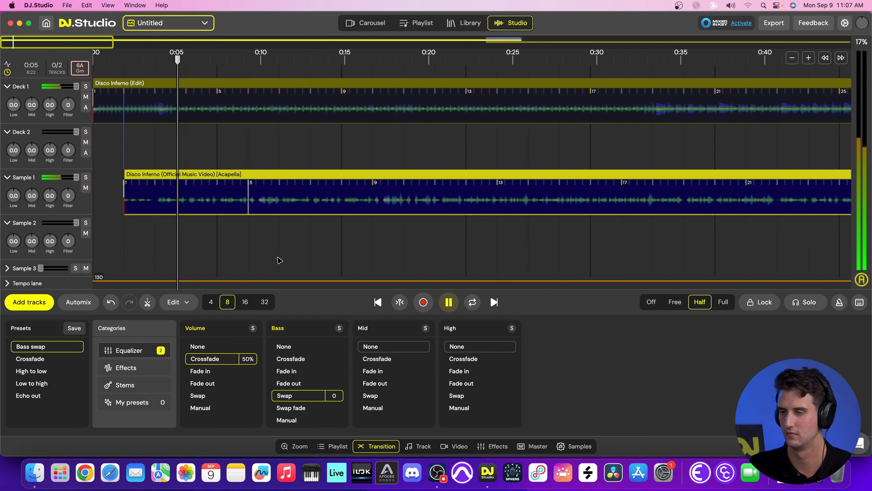
left_click(418, 445)
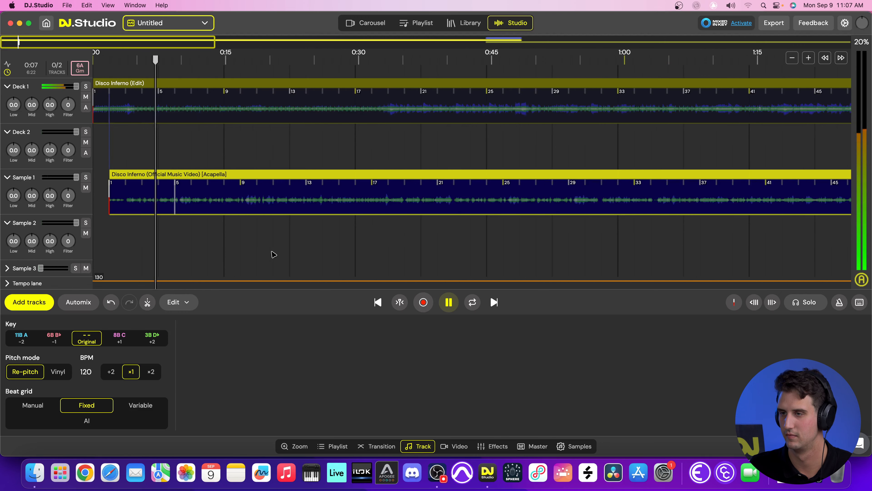